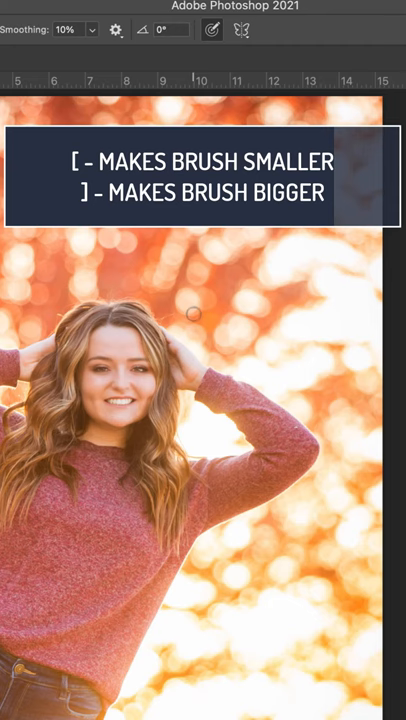
Commit the SHOP type layer so TEXT and SHOP lettering stay above and below the portrait.
key(])
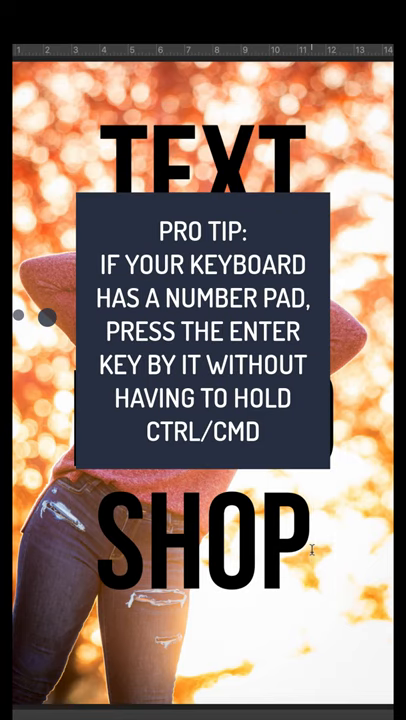
mouse_move(316, 558)
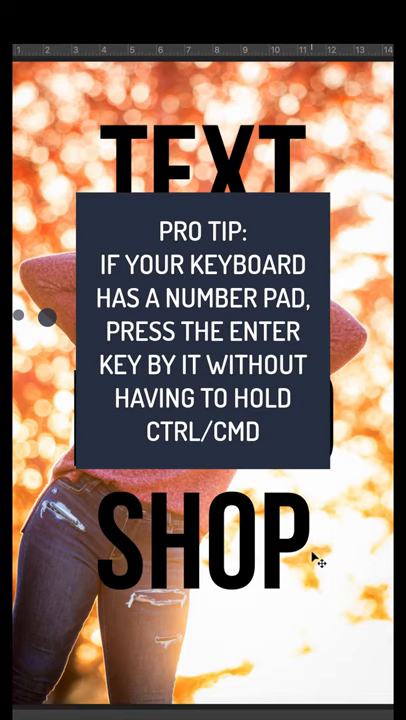